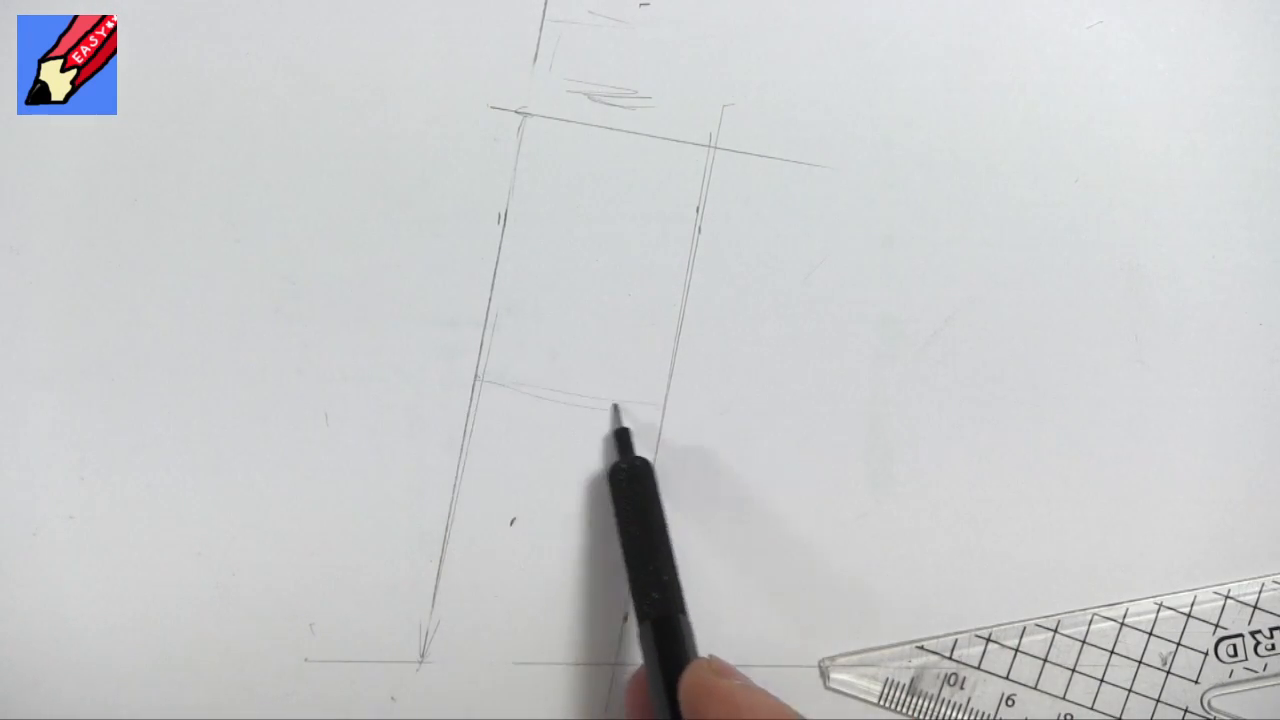
mouse_move(715, 300)
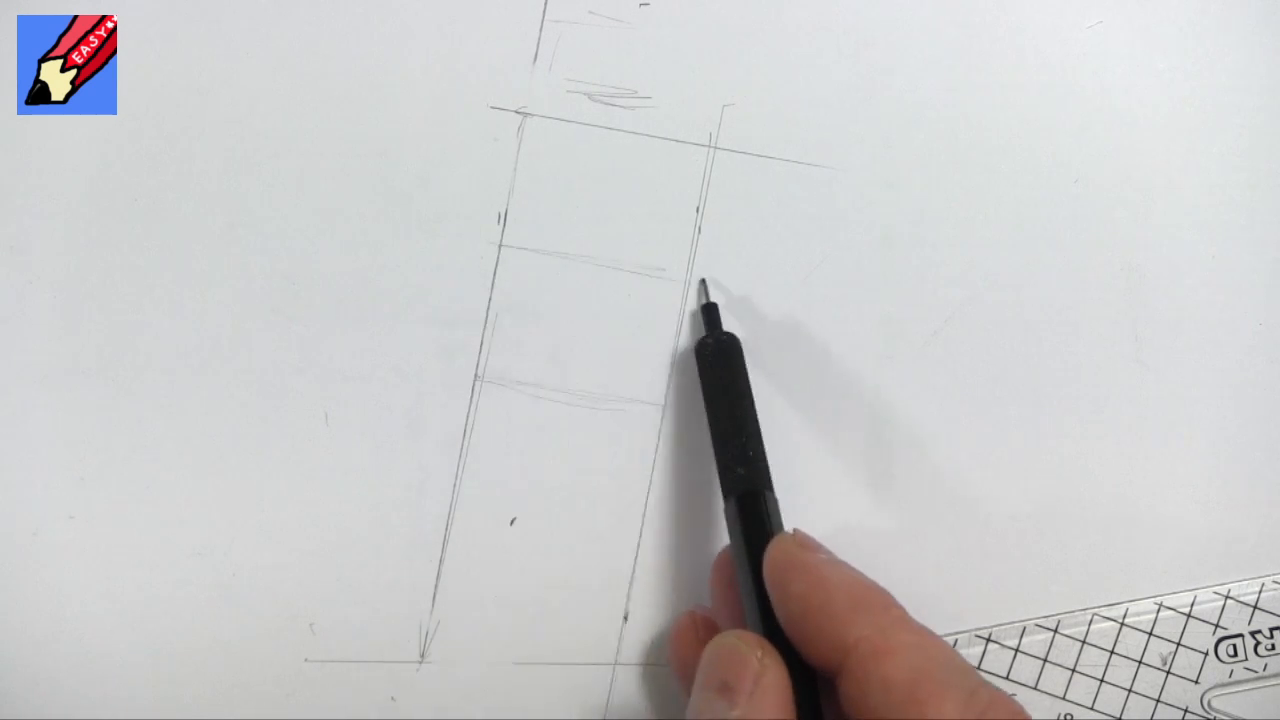